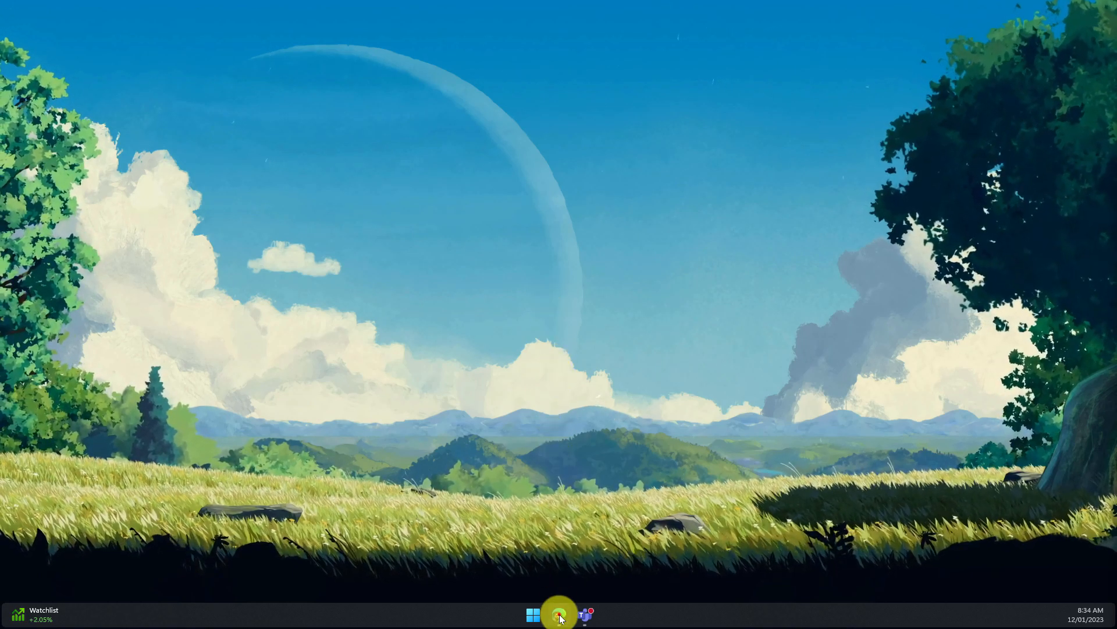
Bring the Teams desktop meeting window up beside the web attendee's browser view
{"action": "left_click", "coordinate": [584, 615]}
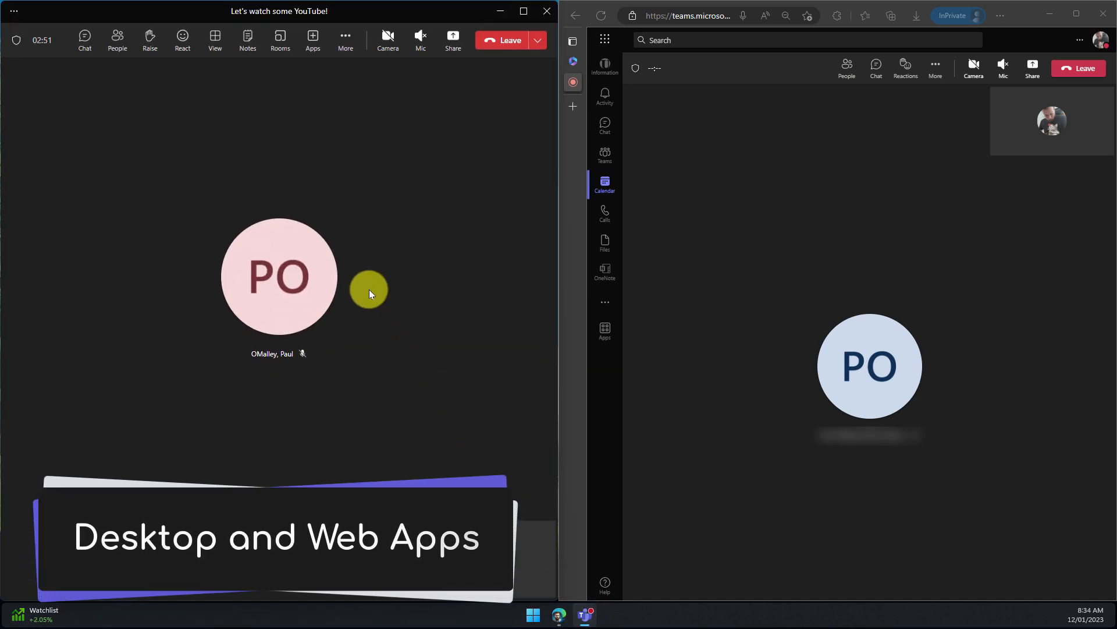
{"action": "mouse_move", "coordinate": [845, 298]}
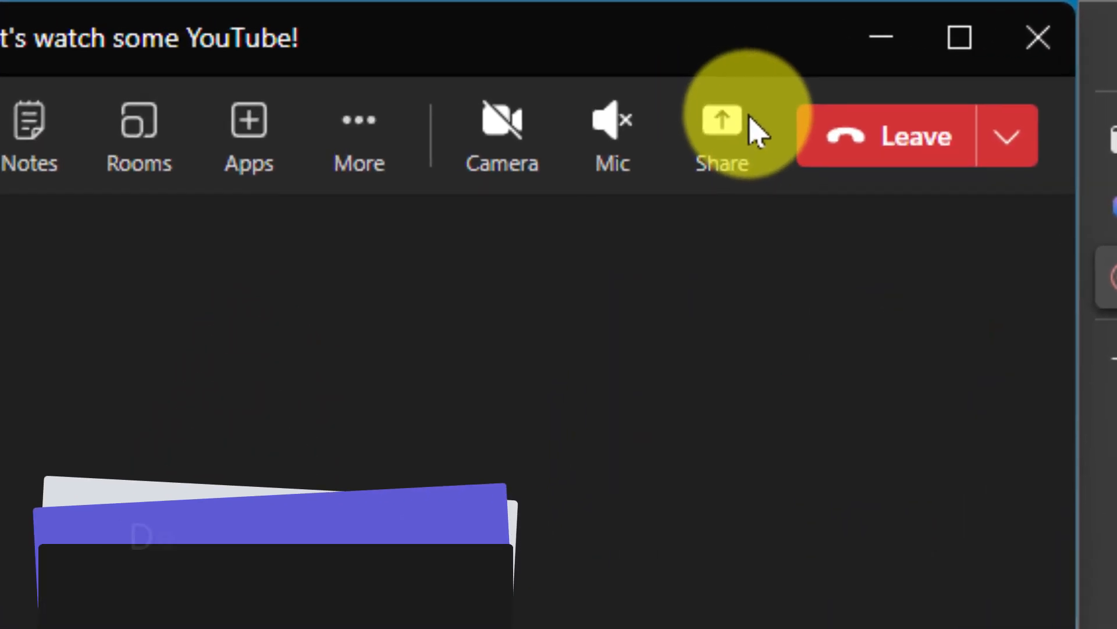
{"action": "mouse_move", "coordinate": [750, 126]}
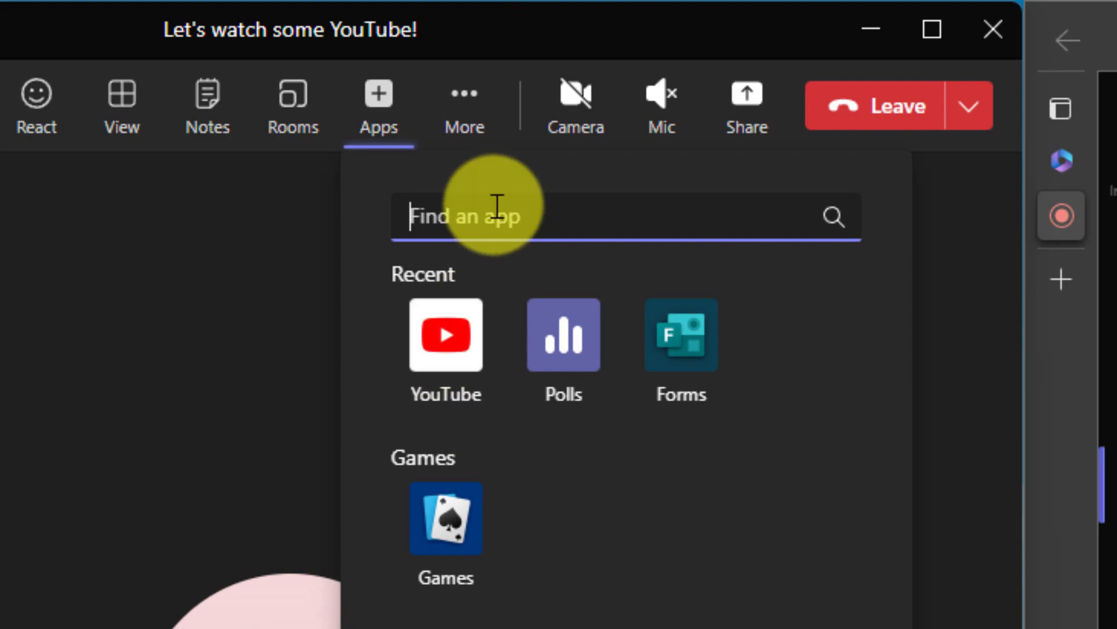
{"action": "mouse_move", "coordinate": [445, 352]}
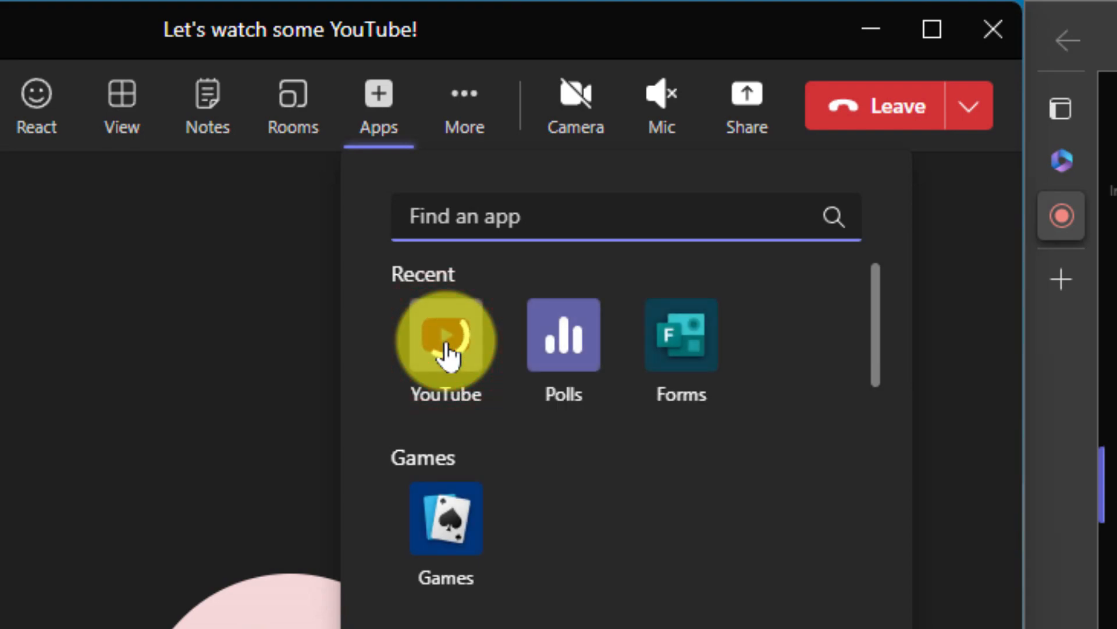
Launch the YouTube app from Recent in the meeting's Apps panel
{"action": "left_click", "coordinate": [444, 340]}
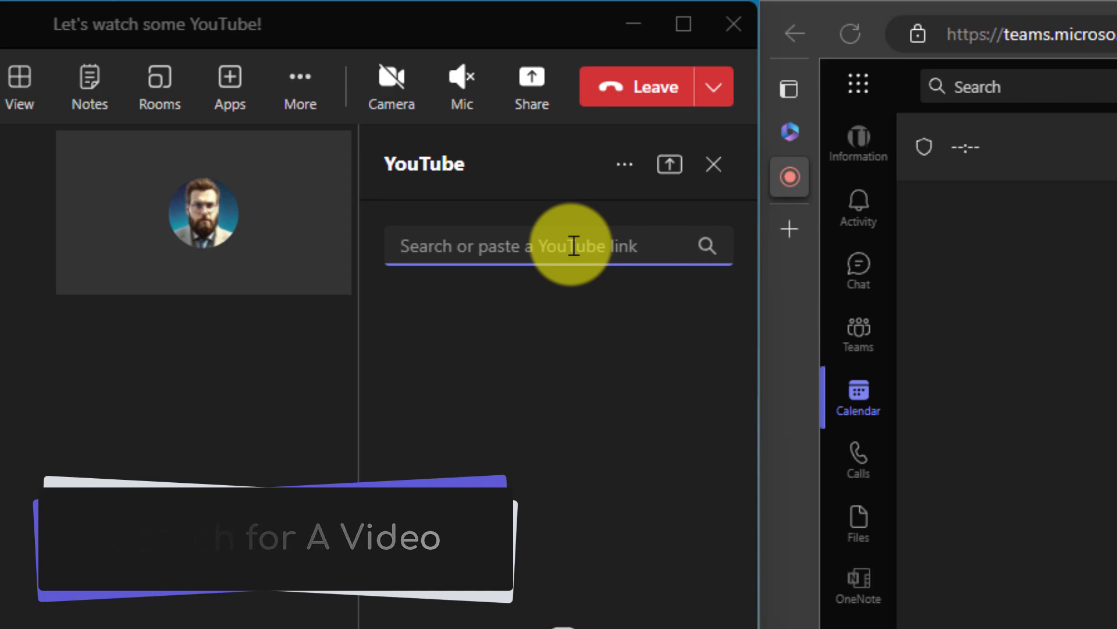
Add the Voice Dictation video (youtube.com/watch?v=Jv32MqxyMt0) to the YouTube queue
{"action": "left_click", "coordinate": [574, 246]}
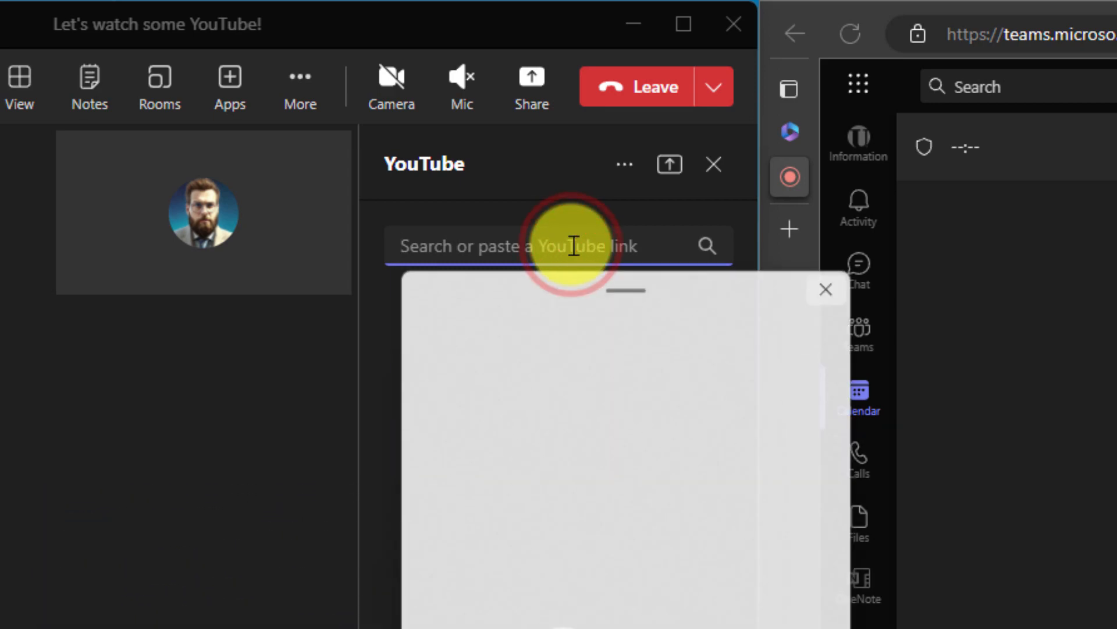
{"action": "type", "text": "youtube.com/watch?v=Jv32MqxyMt0"}
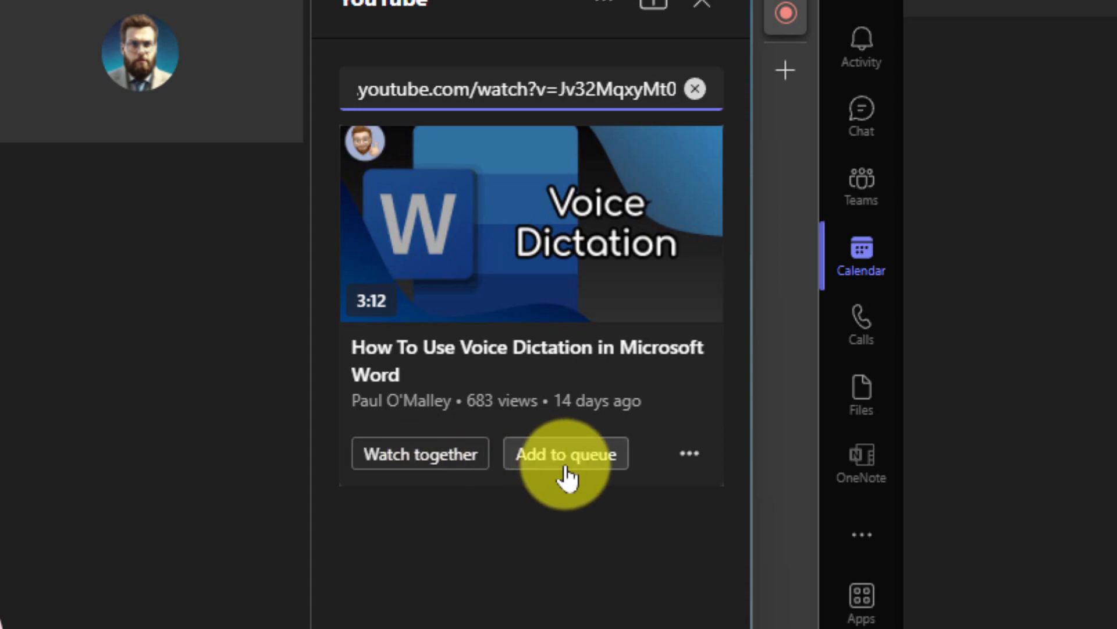
{"action": "left_click", "coordinate": [566, 454]}
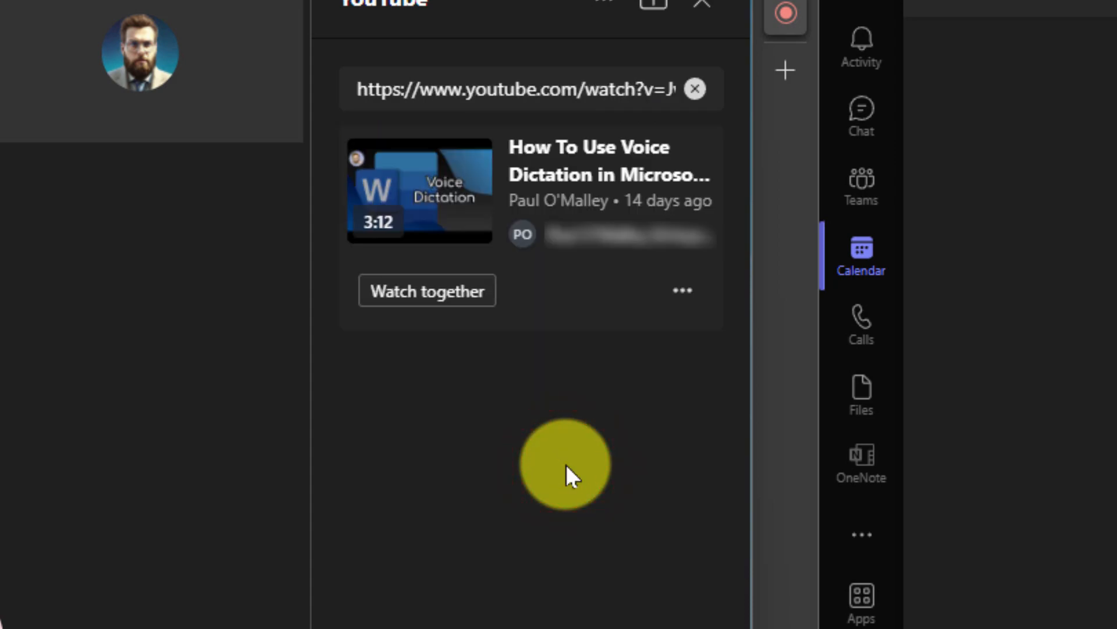
Add the Outlook folder-opening video to the queue via a clipboard-history paste
{"action": "left_click", "coordinate": [696, 88]}
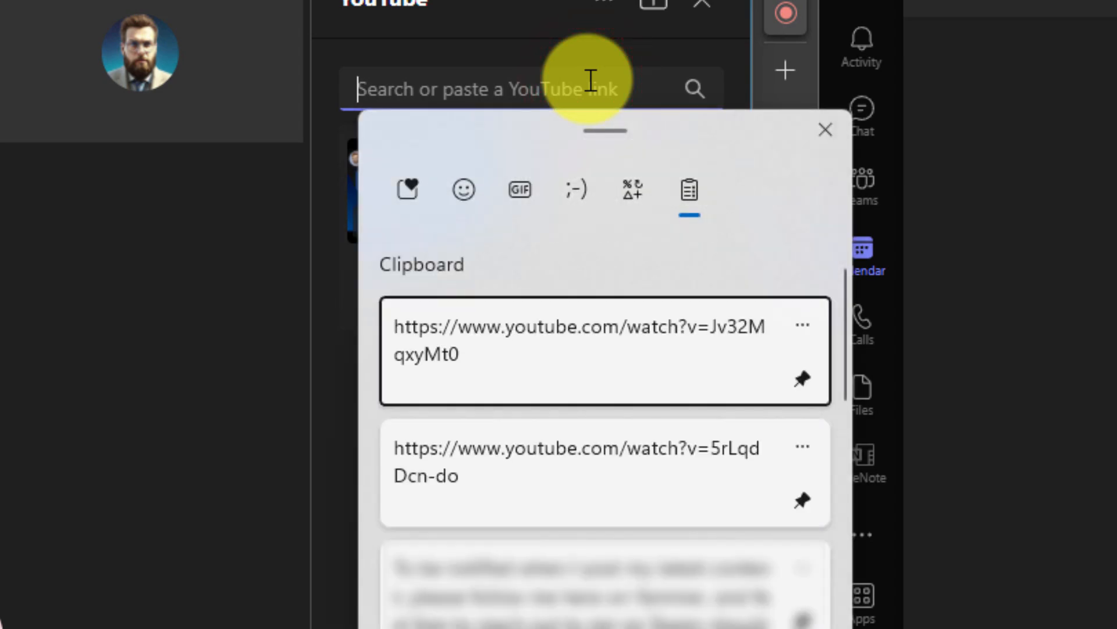
{"action": "left_click", "coordinate": [578, 464]}
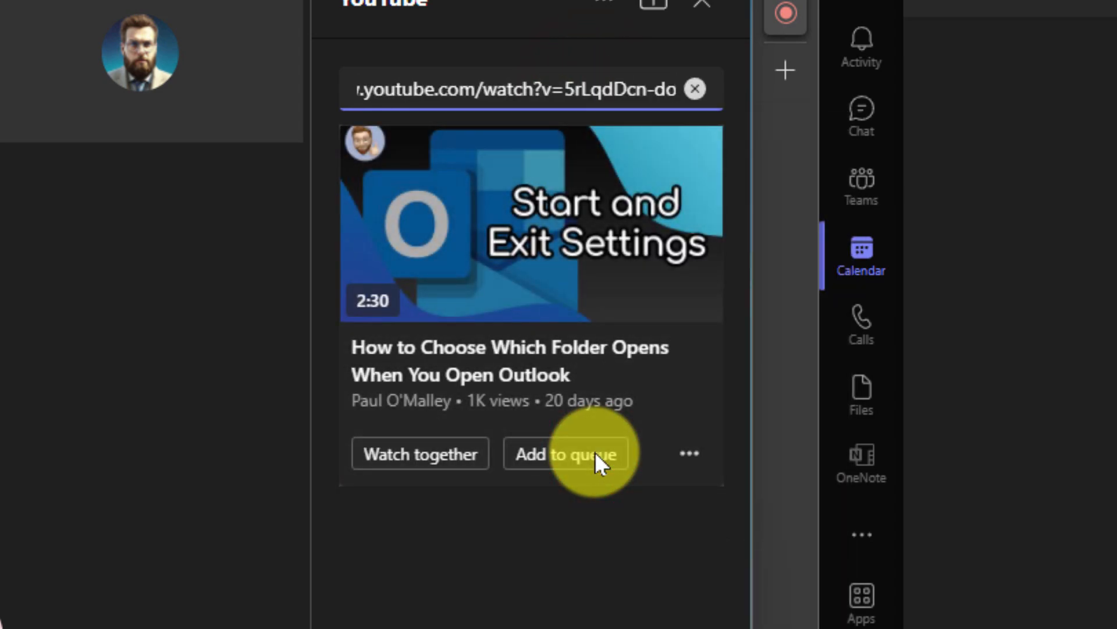
{"action": "left_click", "coordinate": [565, 453]}
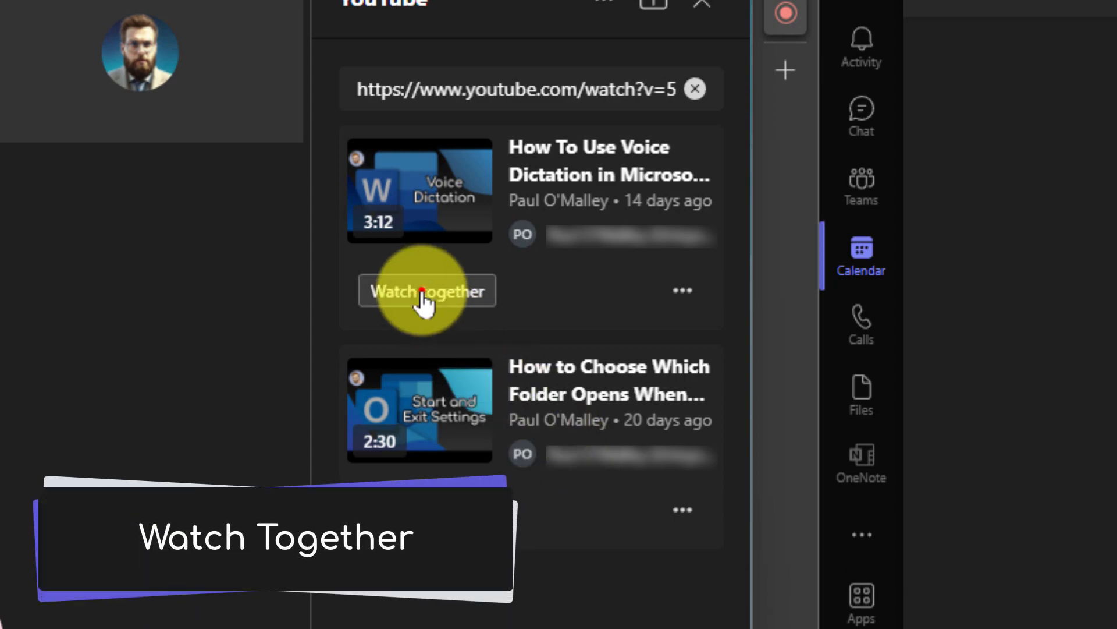
Watch the Voice Dictation video together so it shows for the web attendee too
{"action": "left_click", "coordinate": [426, 291]}
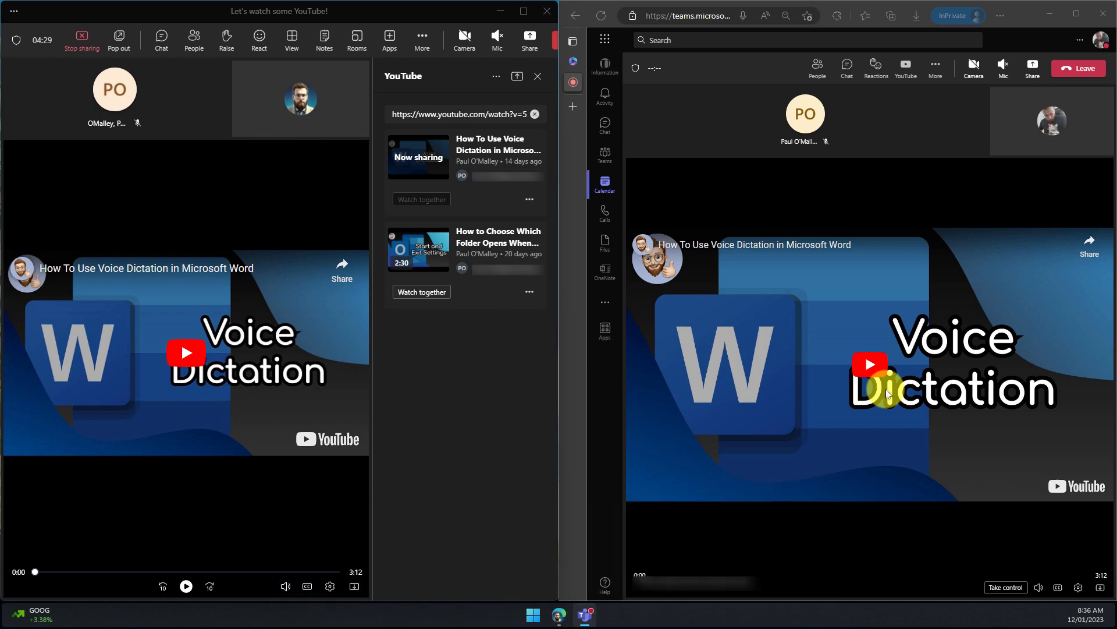
{"action": "mouse_move", "coordinate": [231, 415]}
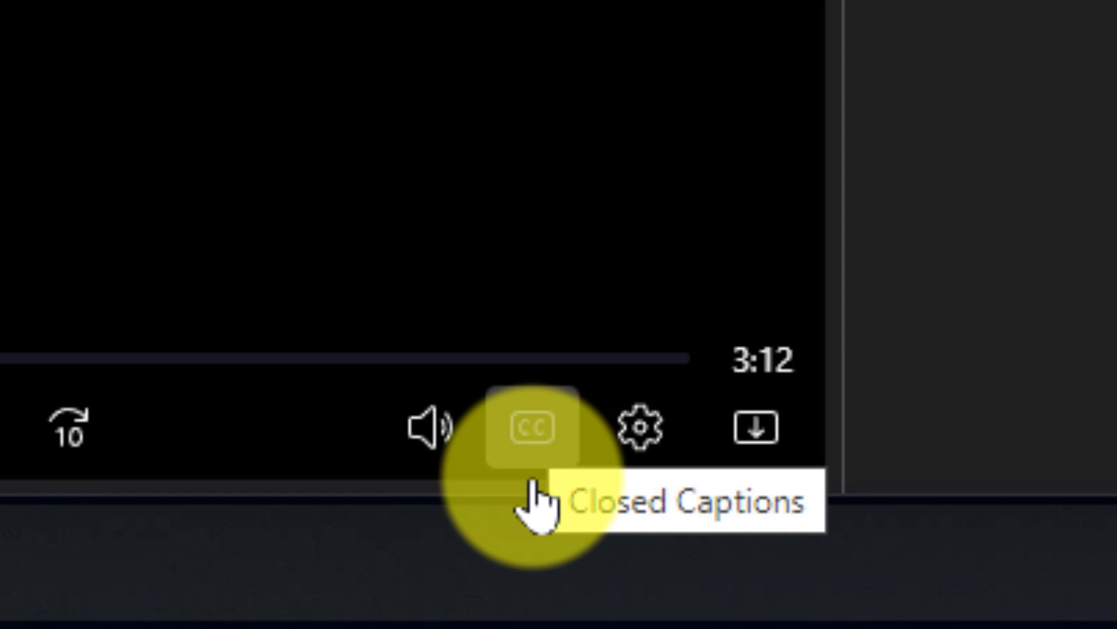
{"action": "mouse_move", "coordinate": [642, 429]}
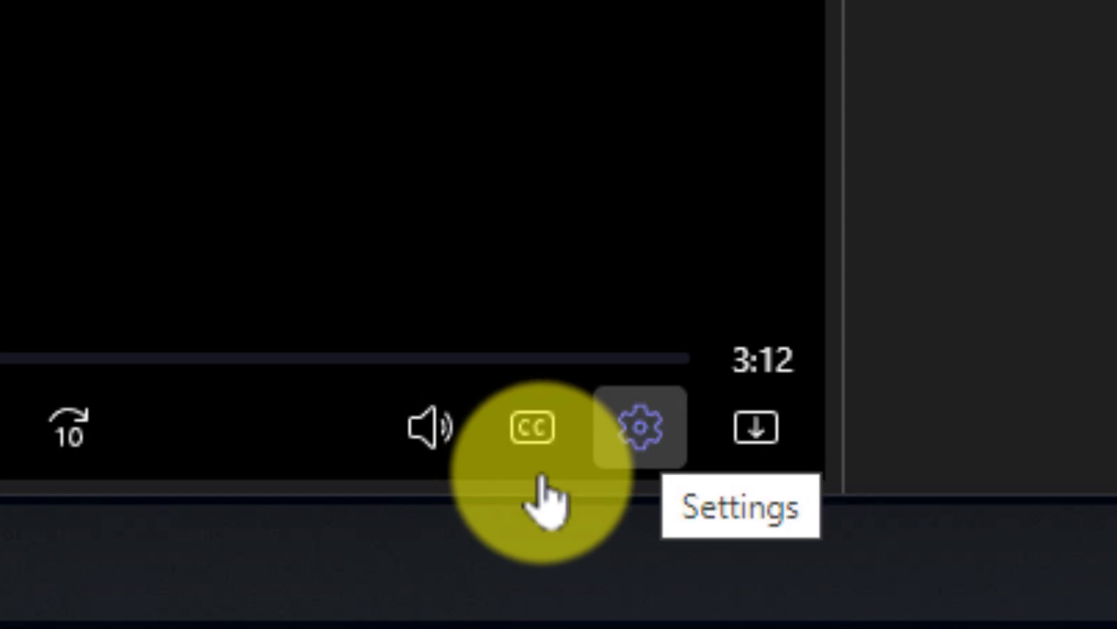
Switch Group control on in the shared player's settings so attendees share playback control
{"action": "left_click", "coordinate": [641, 429]}
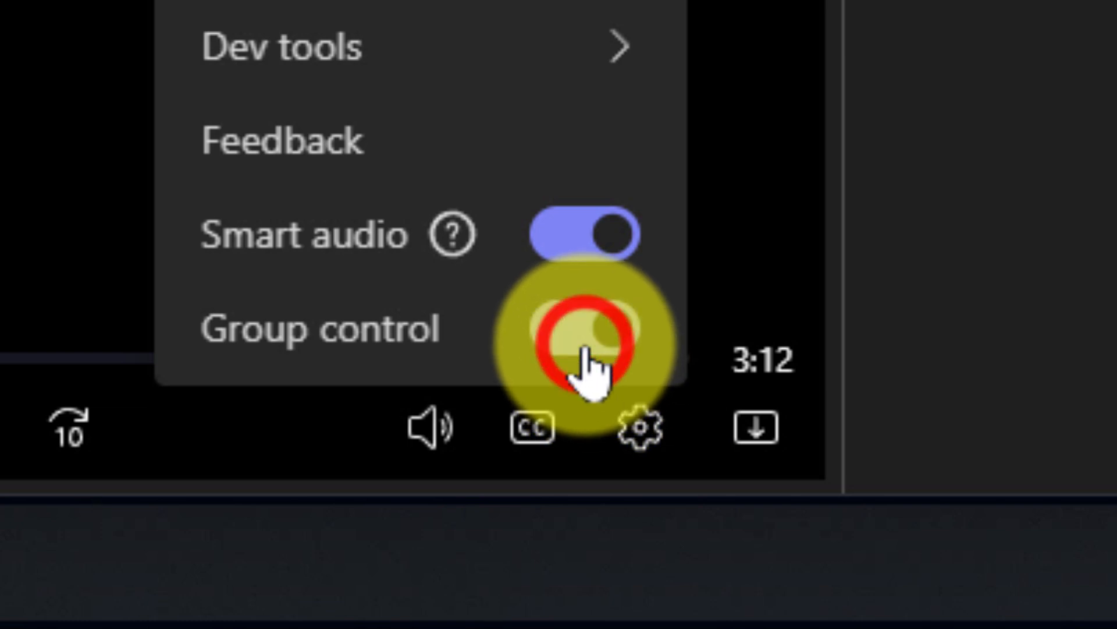
{"action": "left_click", "coordinate": [583, 333]}
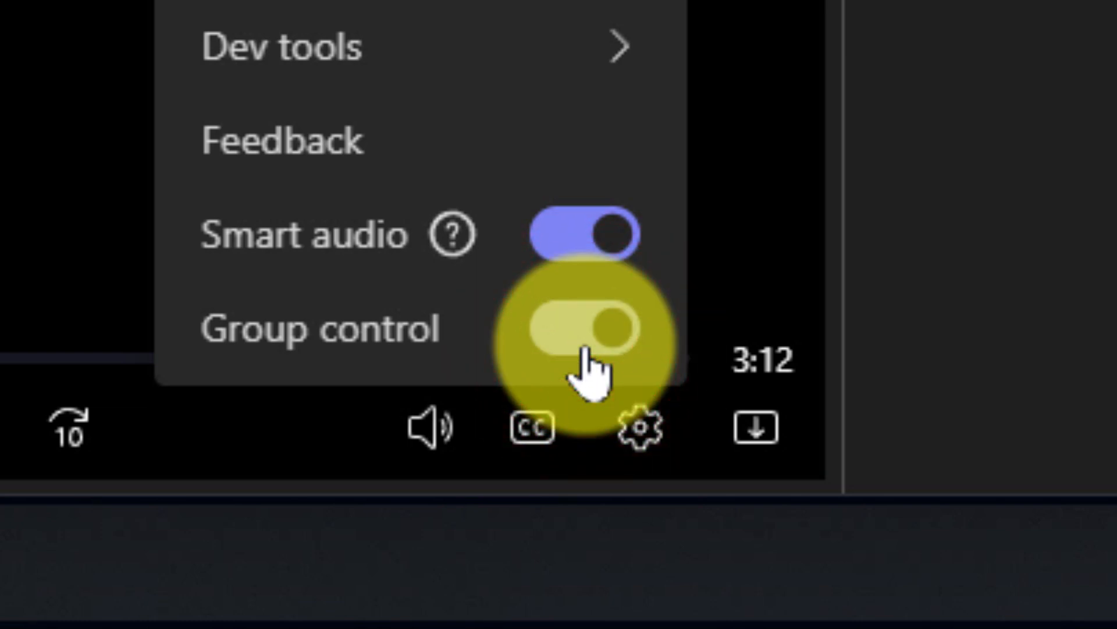
{"action": "left_click", "coordinate": [571, 333]}
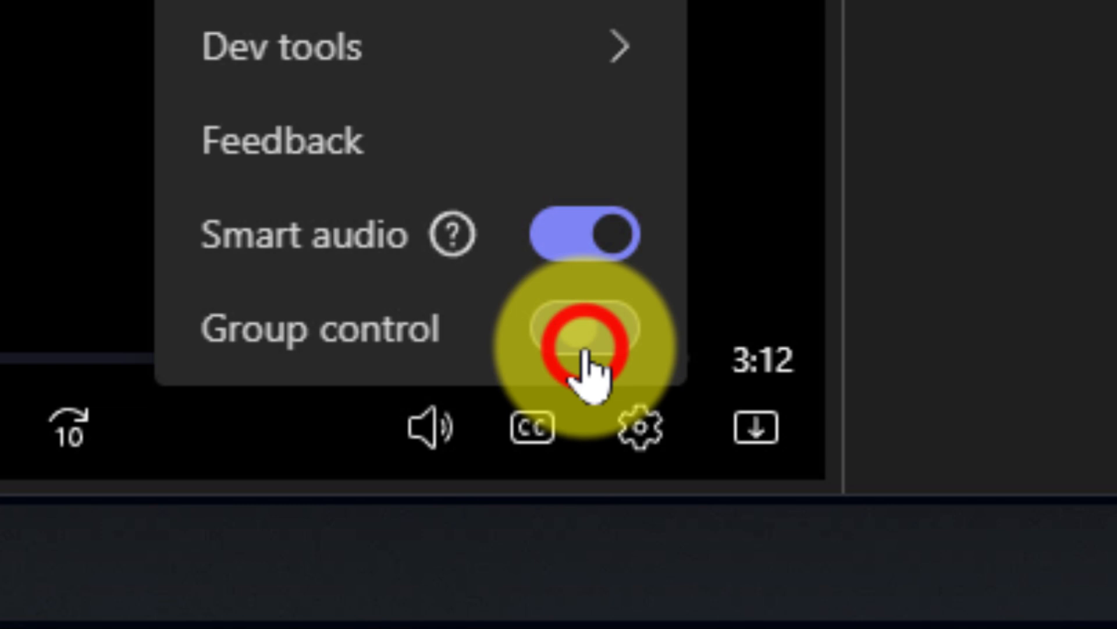
{"action": "left_click", "coordinate": [581, 336]}
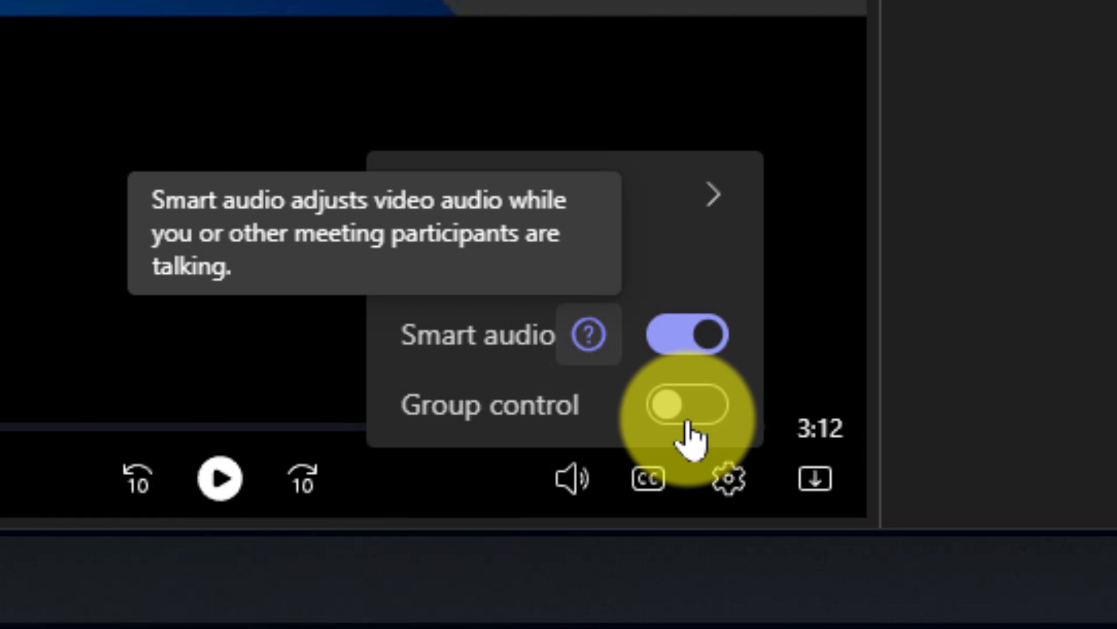
{"action": "left_click", "coordinate": [679, 407]}
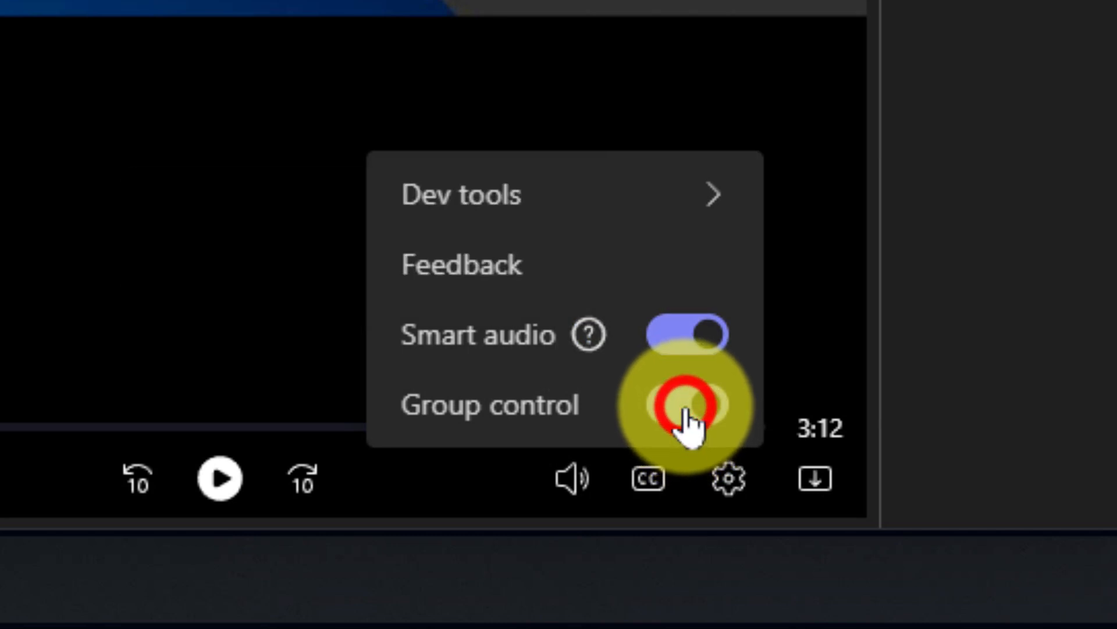
{"action": "left_click", "coordinate": [686, 404]}
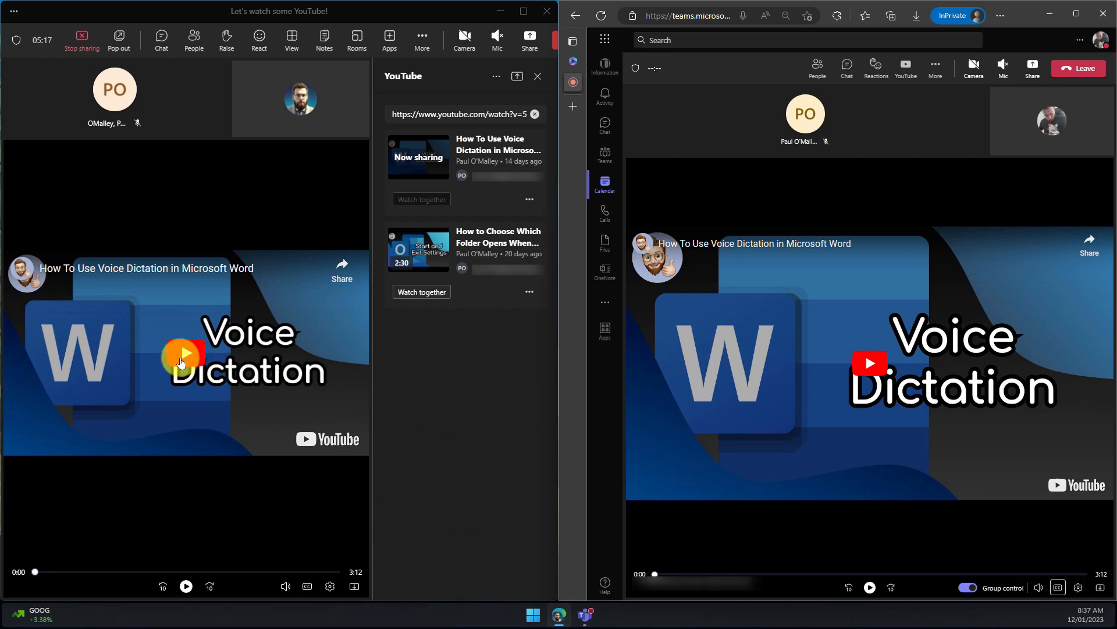
Play the Voice Dictation video and let the attendee's playback drive it in sync on both views
{"action": "left_click", "coordinate": [181, 357]}
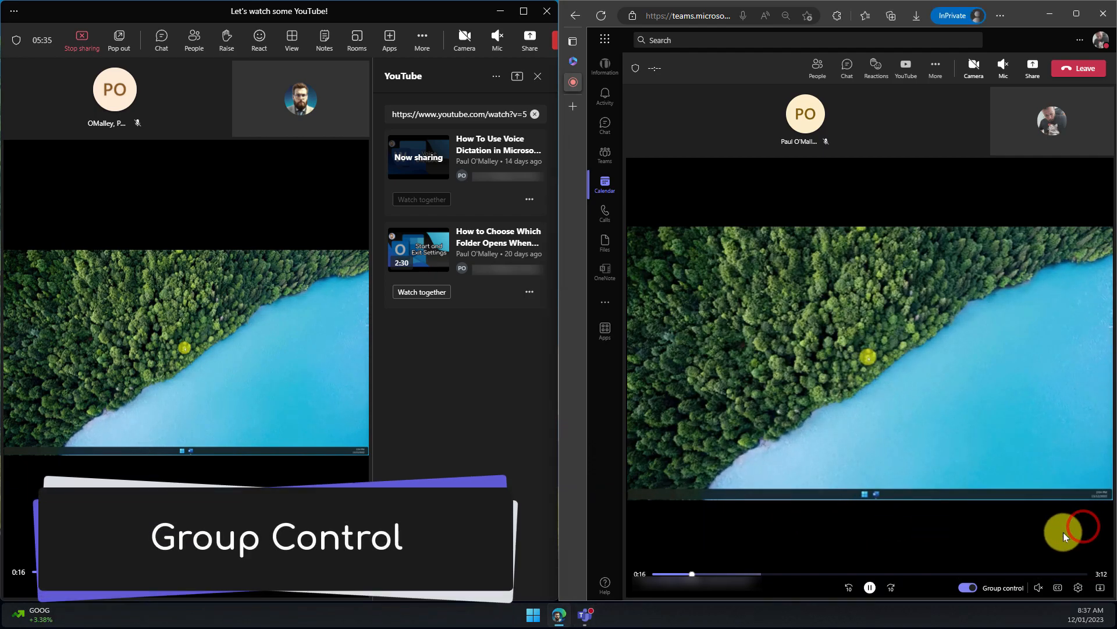
{"action": "left_click", "coordinate": [869, 587]}
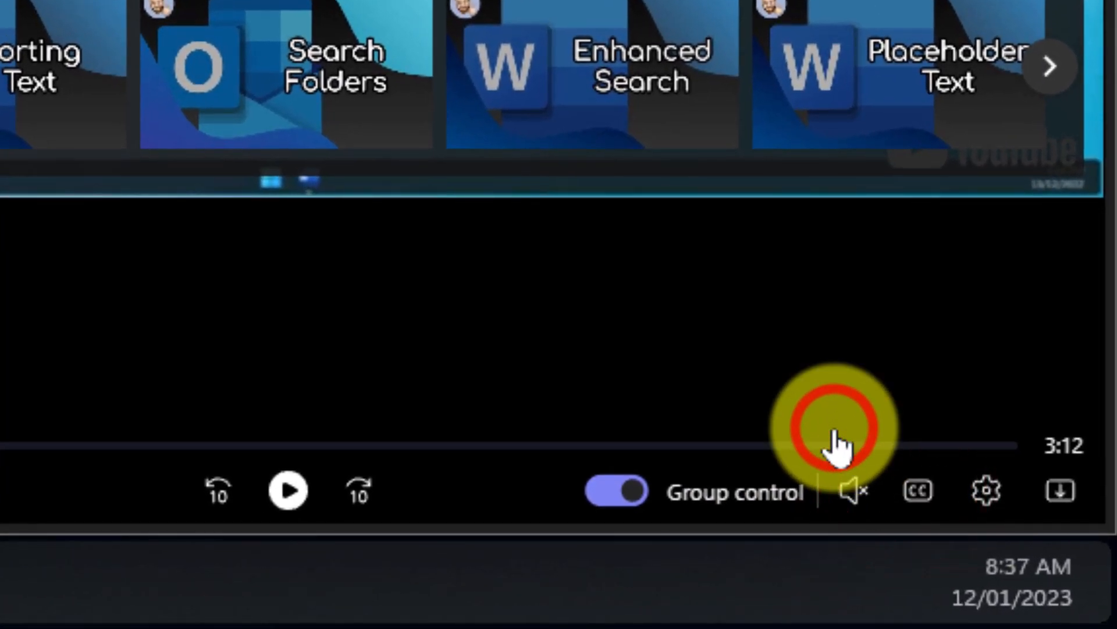
{"action": "left_click", "coordinate": [293, 495]}
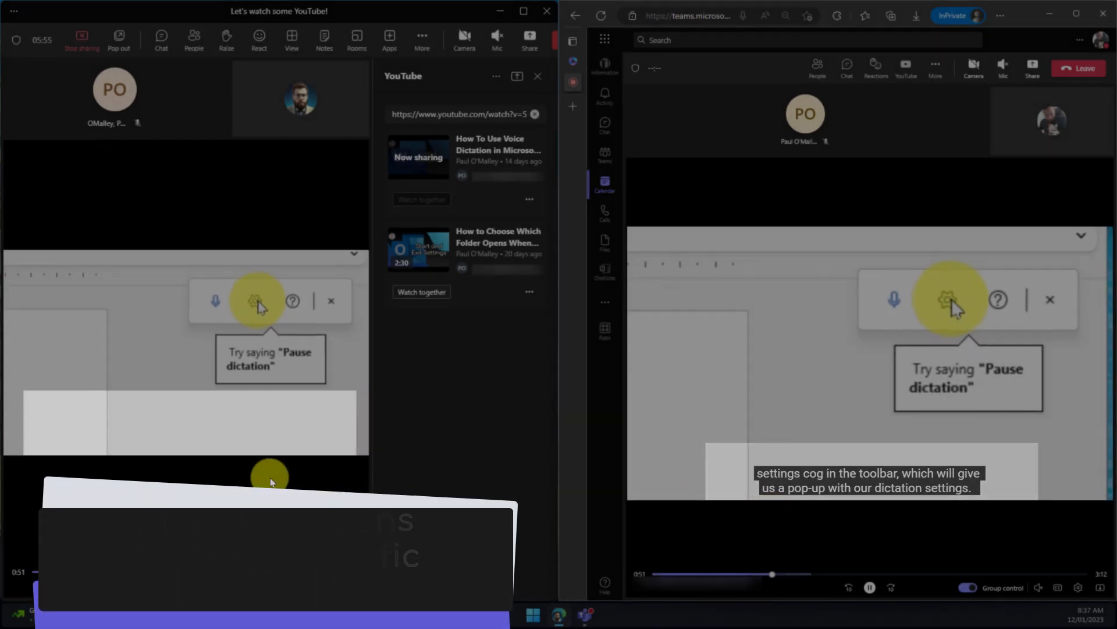
{"action": "left_click", "coordinate": [947, 300]}
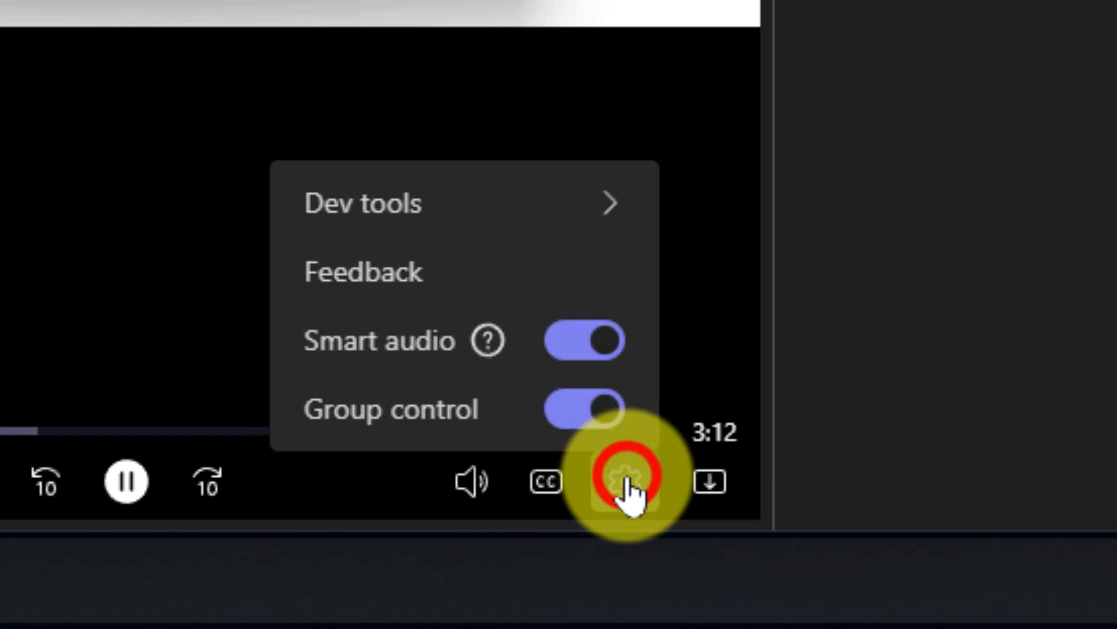
{"action": "left_click", "coordinate": [579, 409]}
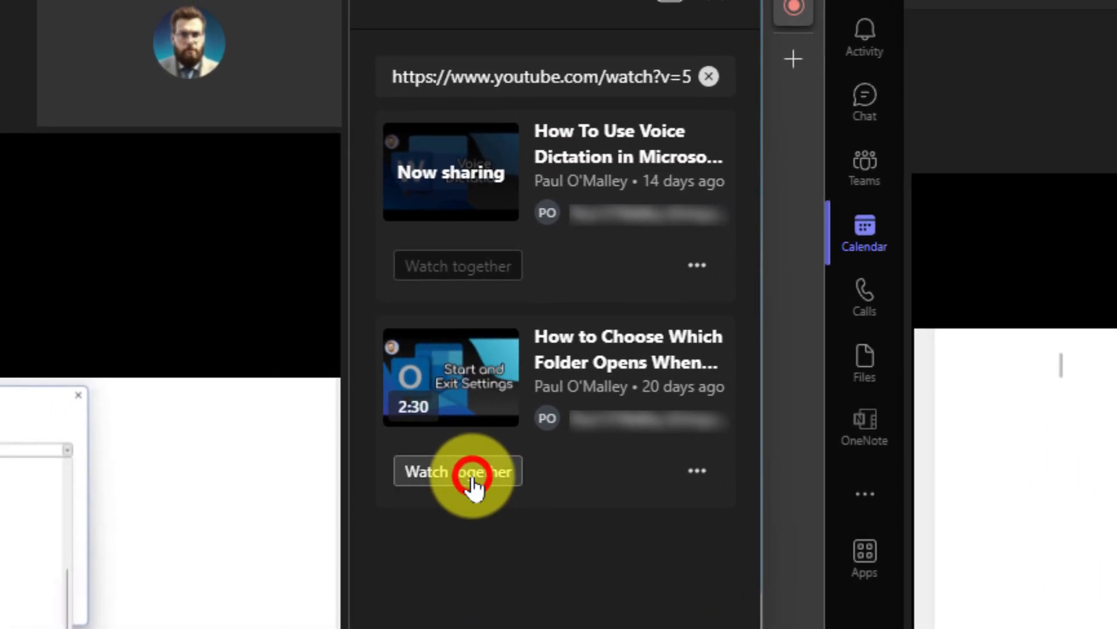
Watch the Outlook folder video together, then close Teams and minimize the attendee's browser
{"action": "left_click", "coordinate": [456, 471]}
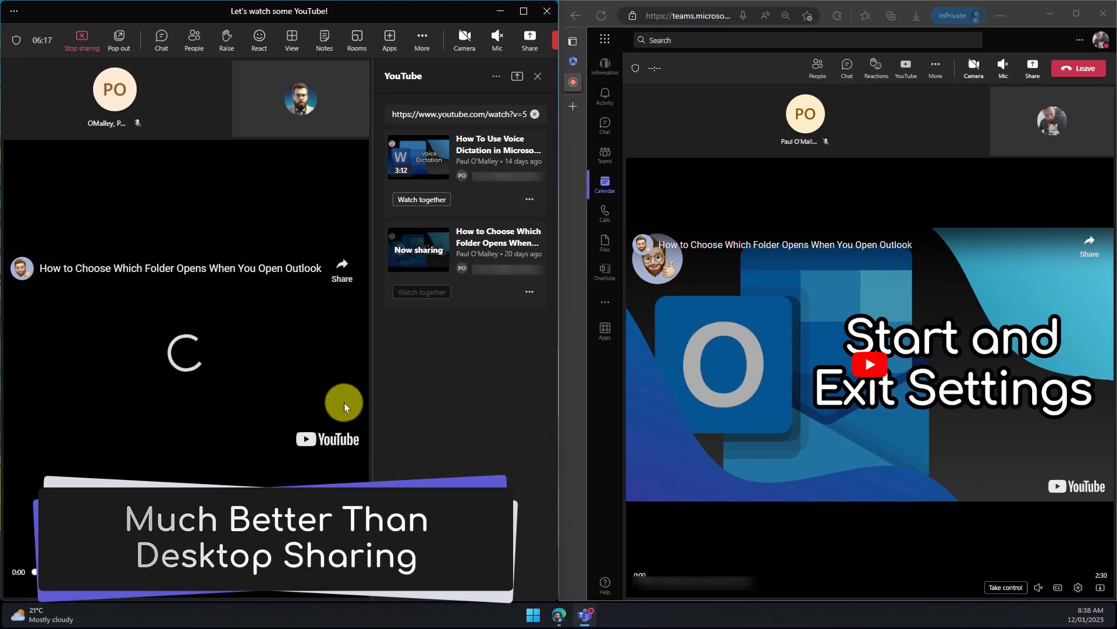
{"action": "left_click", "coordinate": [344, 405]}
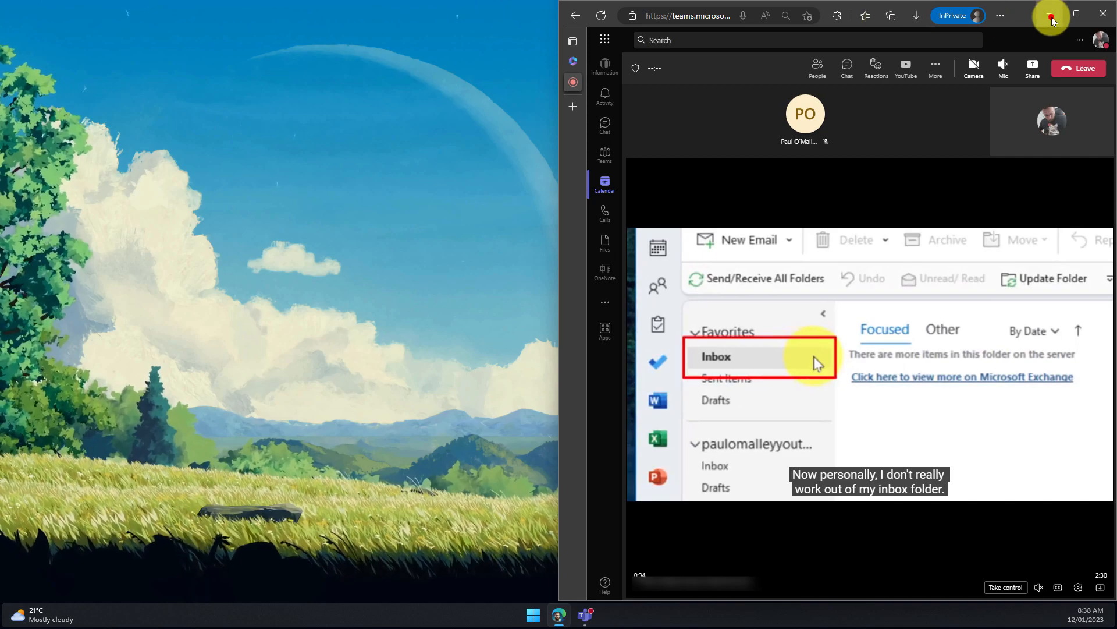
{"action": "left_click", "coordinate": [1104, 14]}
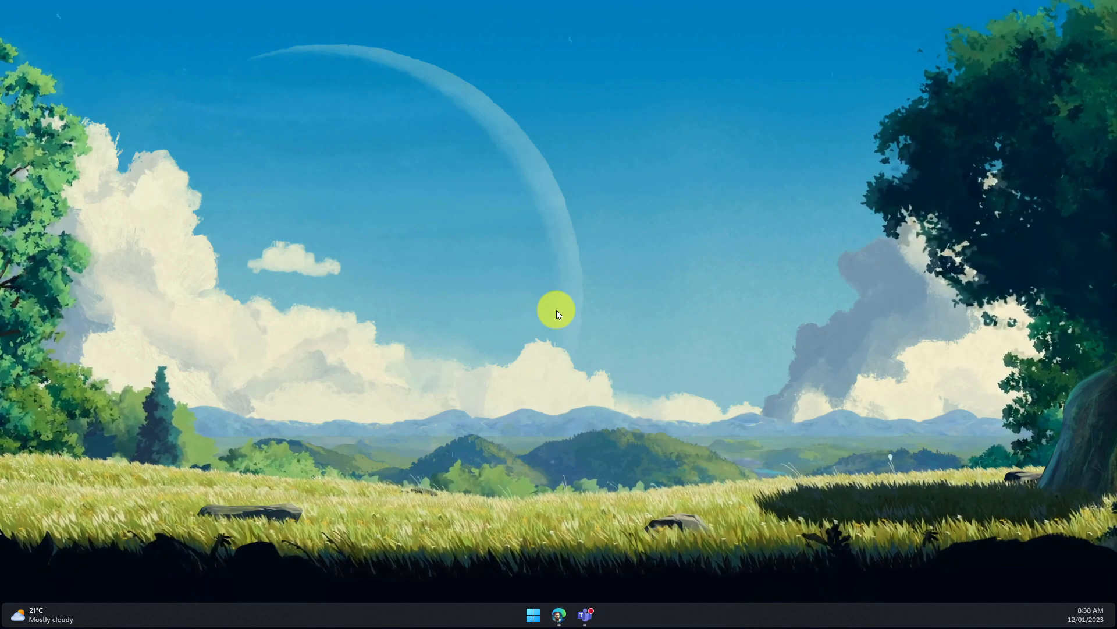